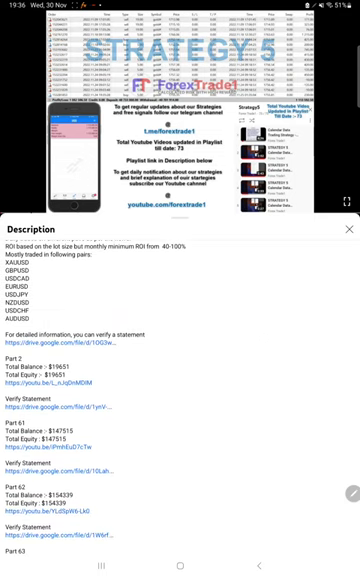
# Step: Read the description's Part totals and verify links to the end, then close the panel
pyautogui.scroll(-3)
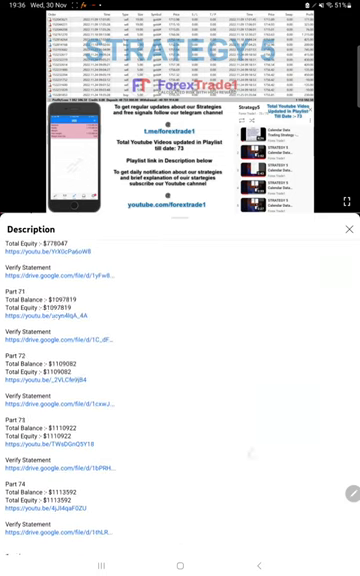
pyautogui.scroll(-3)
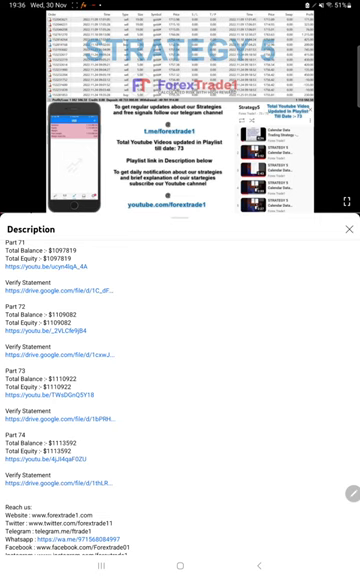
pyautogui.click(344, 232)
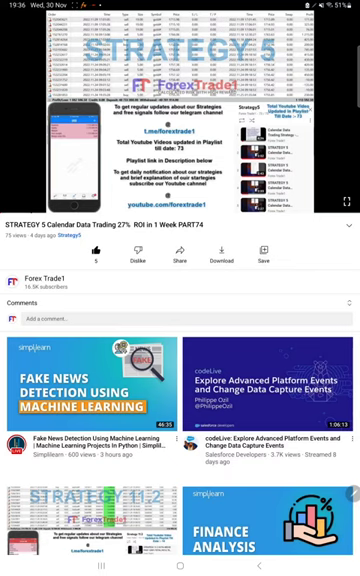
# Step: Leave YouTube via the recent-apps overview and switch to the trading app
pyautogui.click(180, 564)
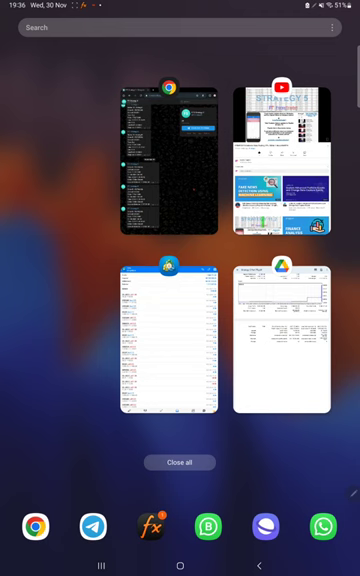
pyautogui.click(172, 160)
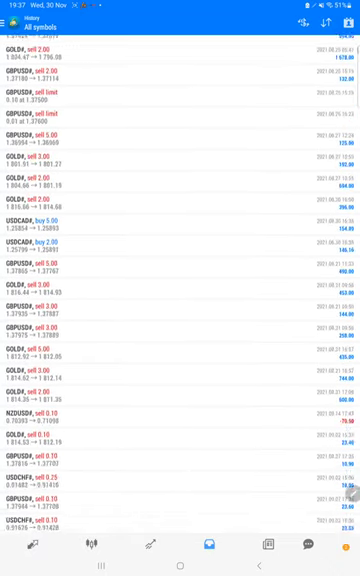
# Step: Browse the closed GOLD and currency trades in History, then bring up the Strategy 5 PDF statement
pyautogui.scroll(-3)
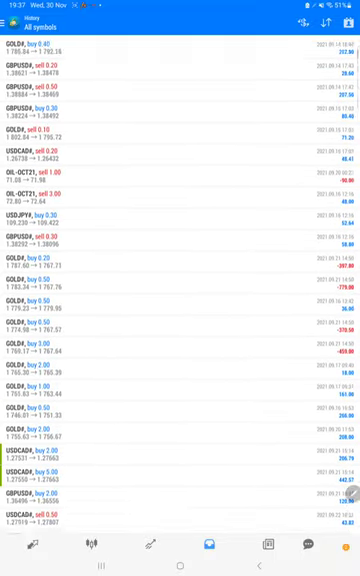
pyautogui.scroll(-3)
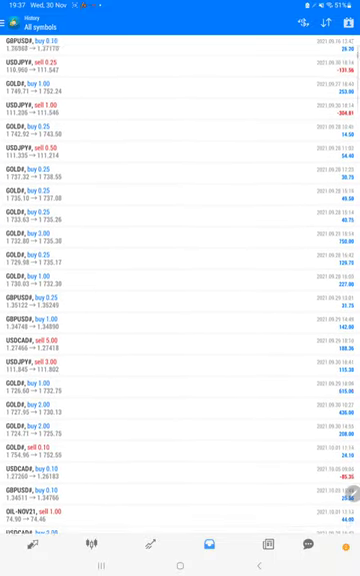
pyautogui.scroll(-3)
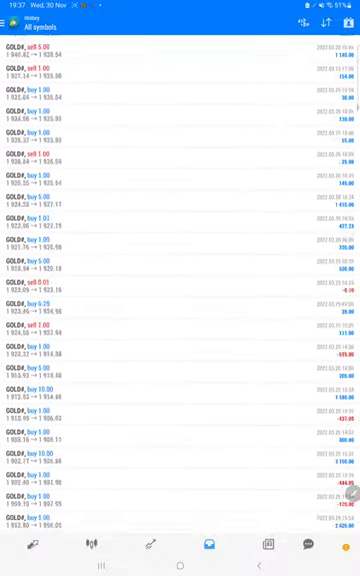
pyautogui.scroll(-3)
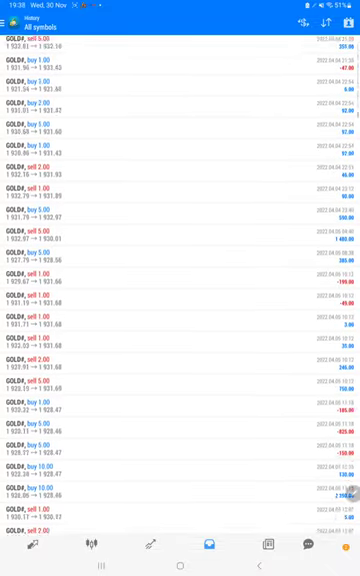
pyautogui.click(176, 564)
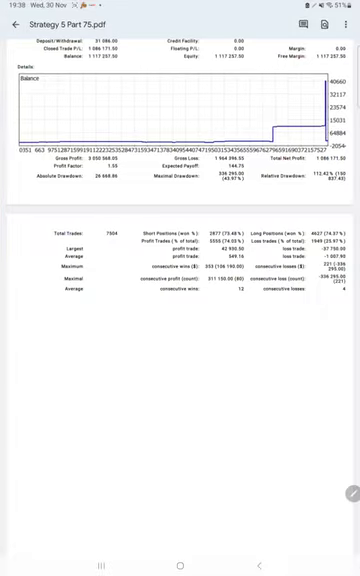
# Step: Scroll through the Strategy 5 trade tables toward the summary section
pyautogui.scroll(-3)
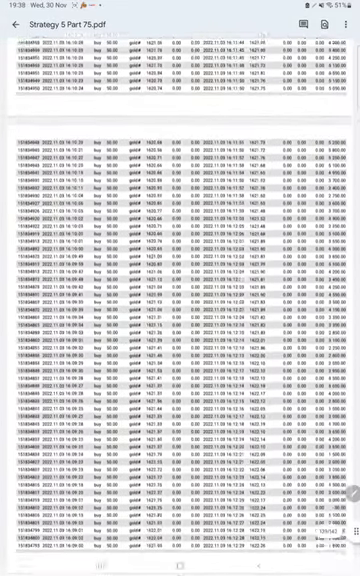
pyautogui.scroll(-3)
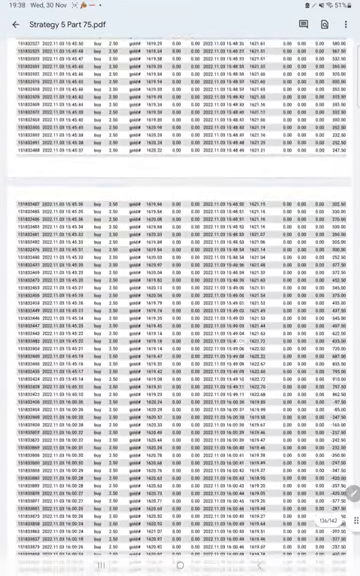
pyautogui.scroll(-3)
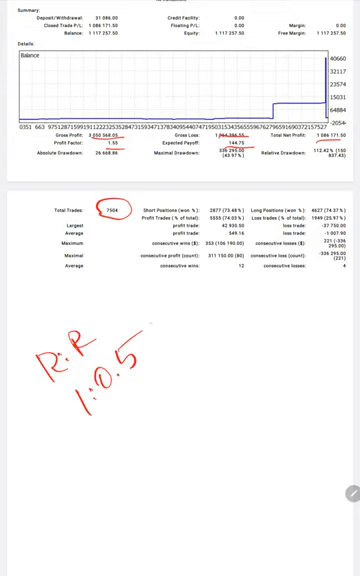
# Step: Handwrite 'forex trade 1.com' in red across the summary and add a boxed note below
pyautogui.moveTo(96, 420); pyautogui.dragTo(104, 456)
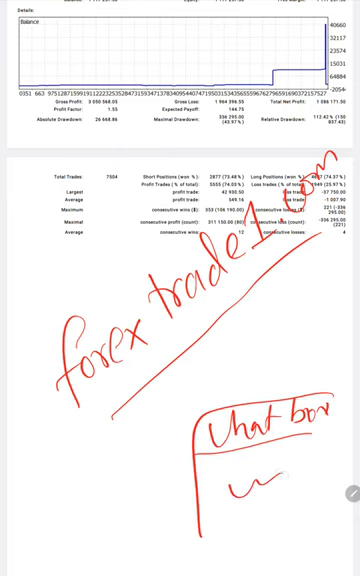
pyautogui.moveTo(270, 480); pyautogui.dragTo(300, 490)
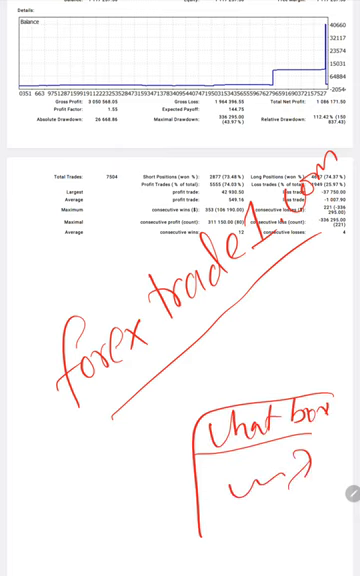